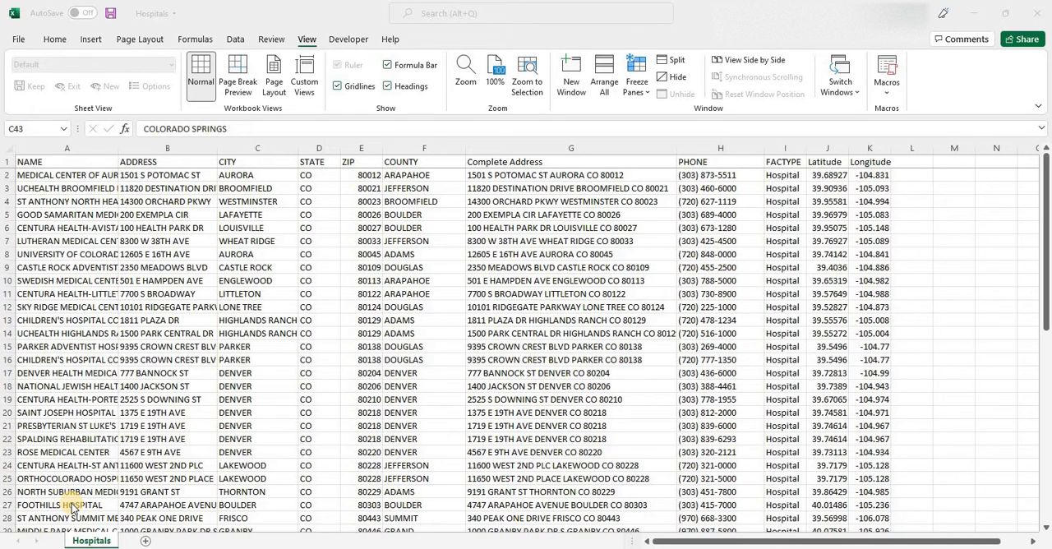
mouse_move(140, 478)
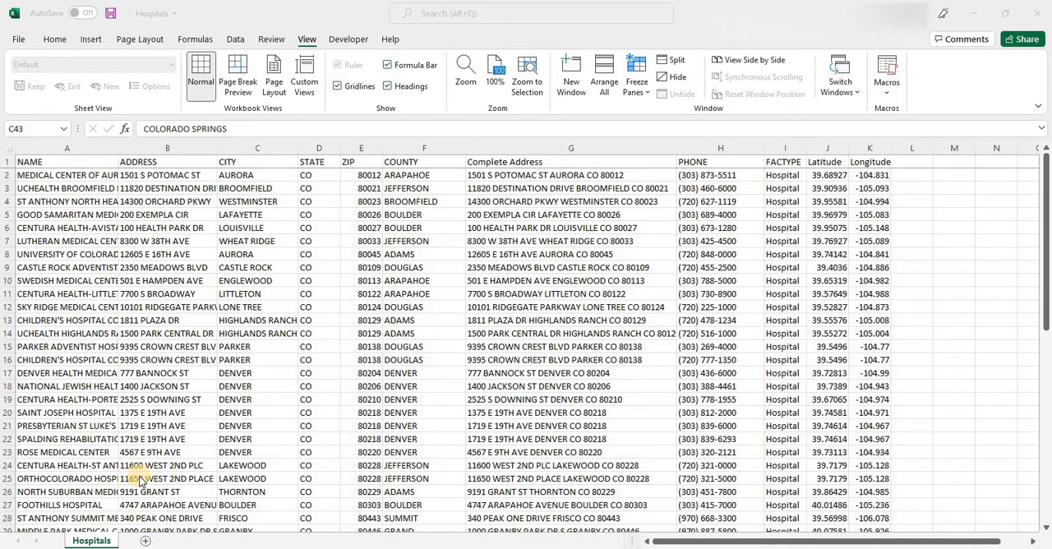
mouse_move(283, 387)
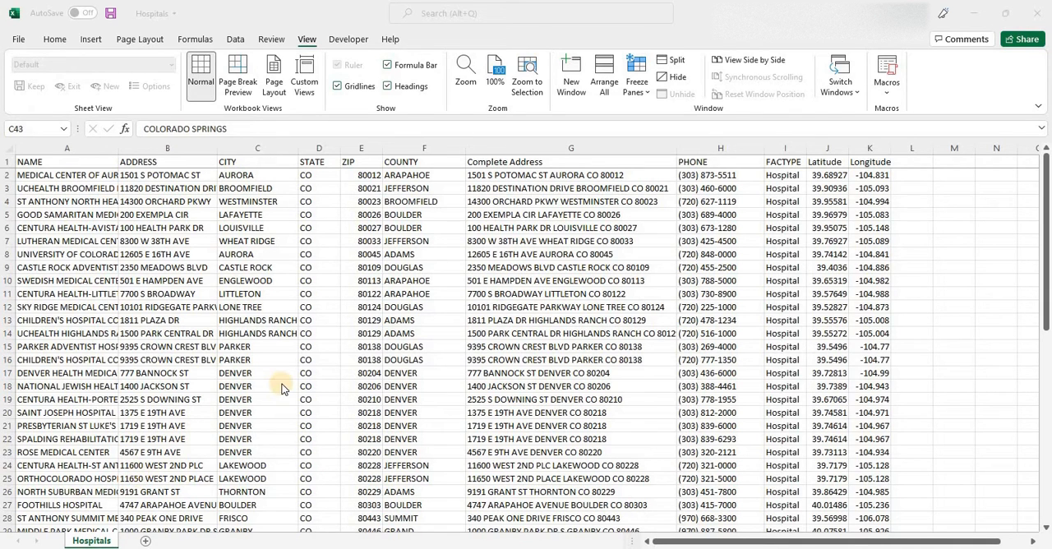
Step: Review the Hospitals sheet's Complete Address column and a longitude value
scroll("down", 3)
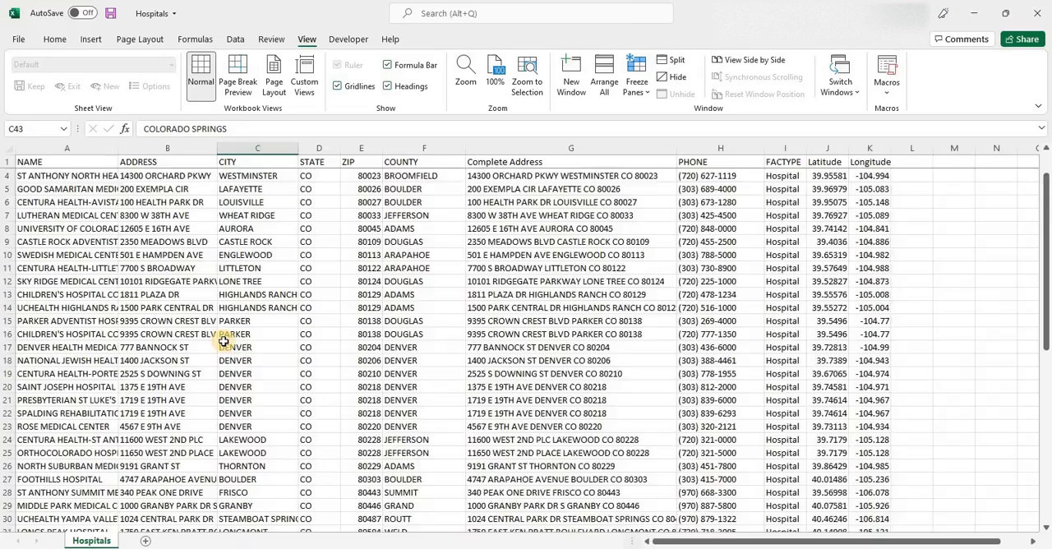
scroll("down", 3)
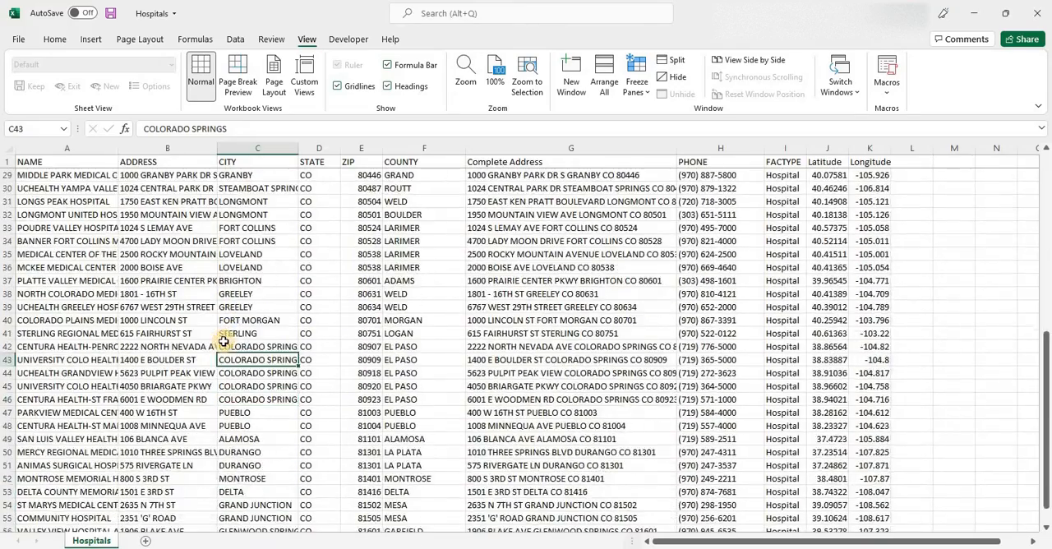
scroll("up", 3)
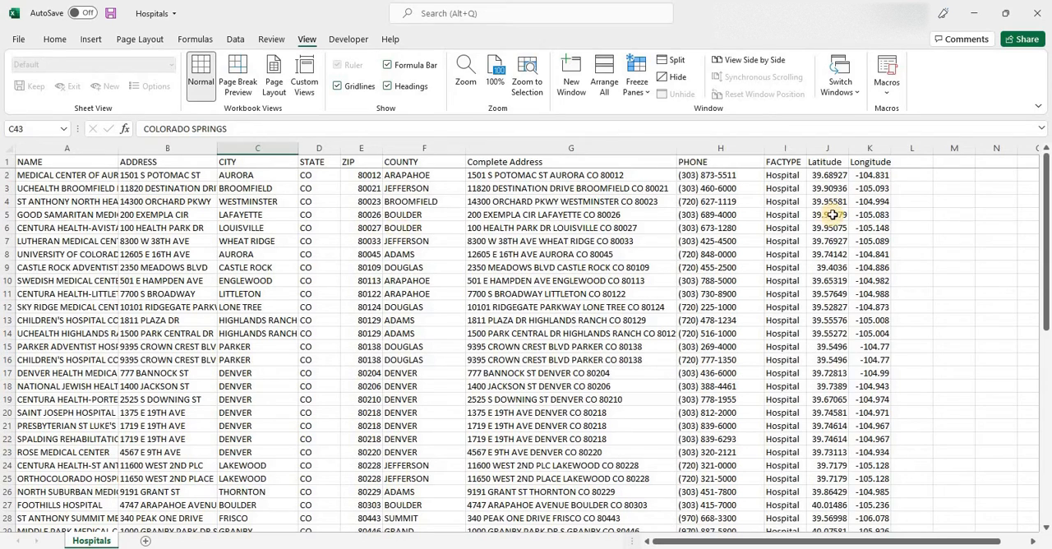
mouse_move(457, 215)
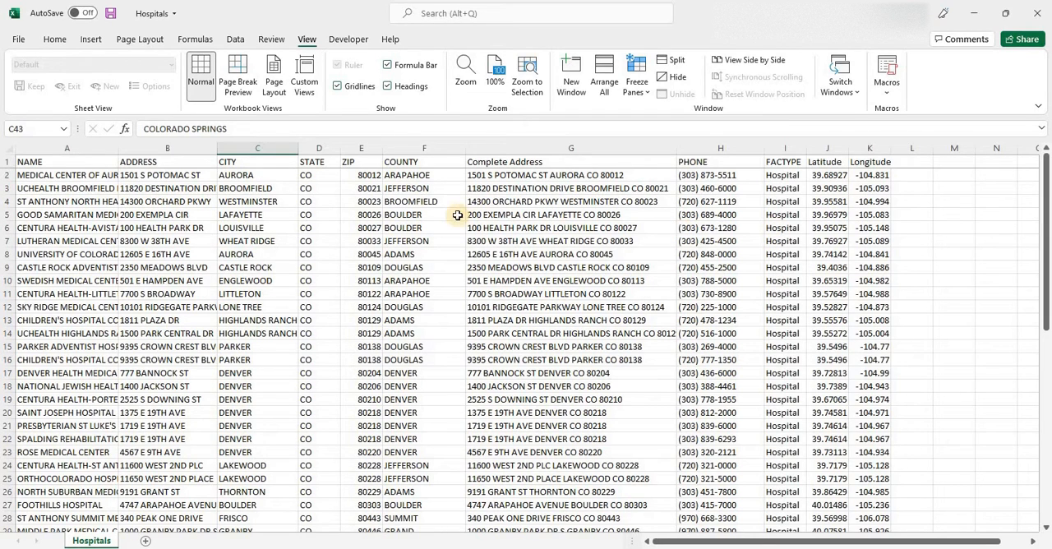
left_click(319, 227)
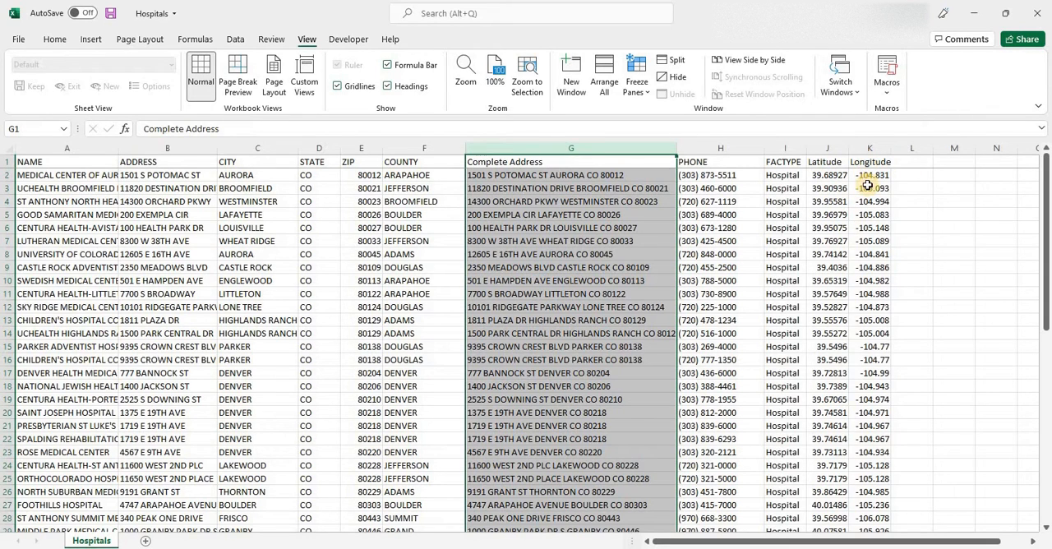
left_click(868, 187)
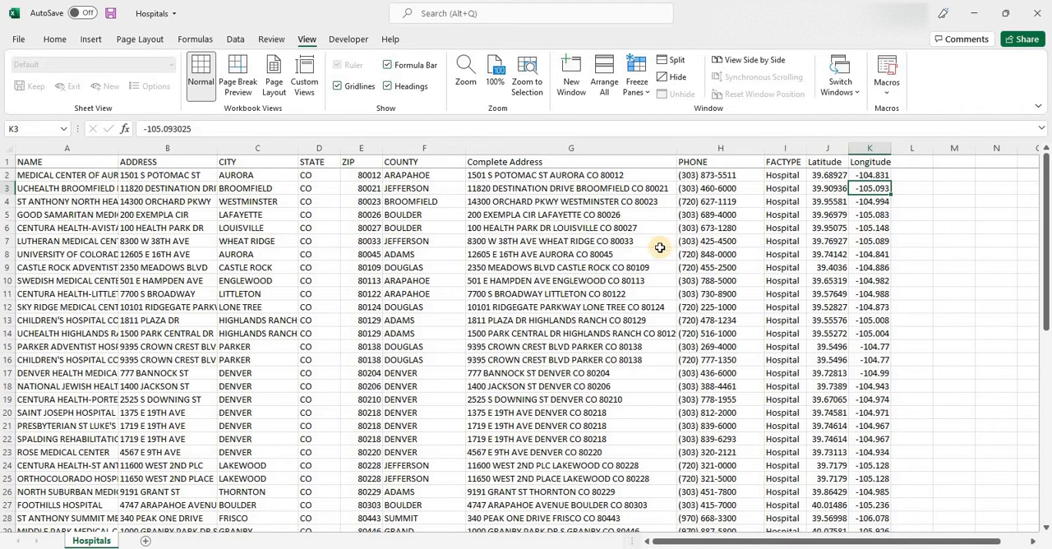
left_click(573, 253)
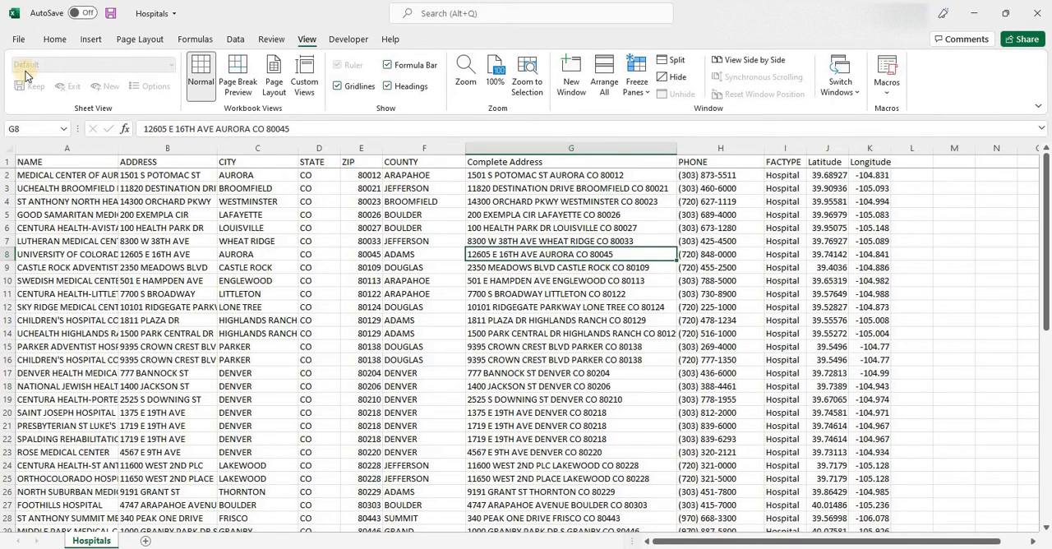
Step: Save the Hospitals sheet as a CSV (Comma delimited) file in the Demo folder
left_click(16, 40)
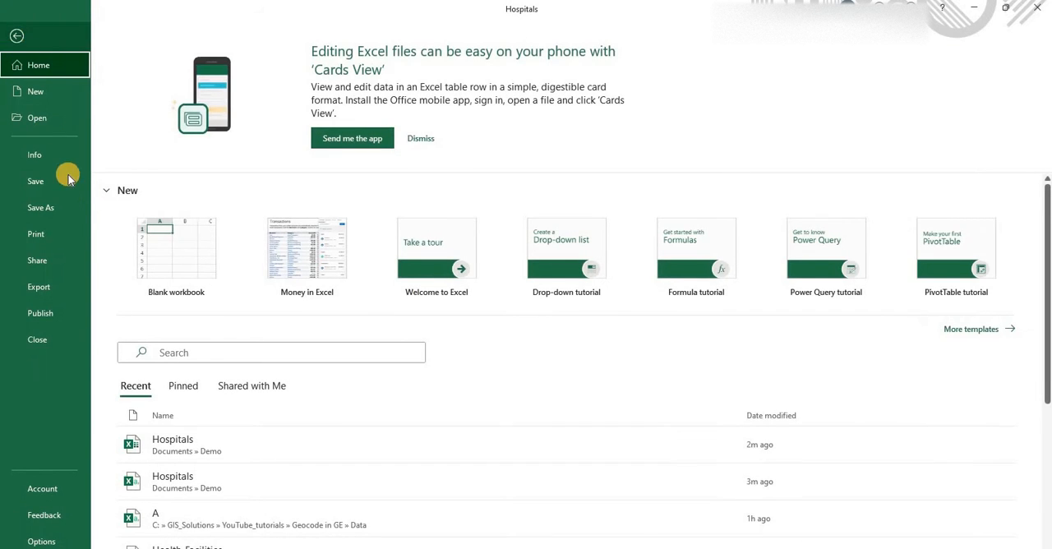
left_click(39, 208)
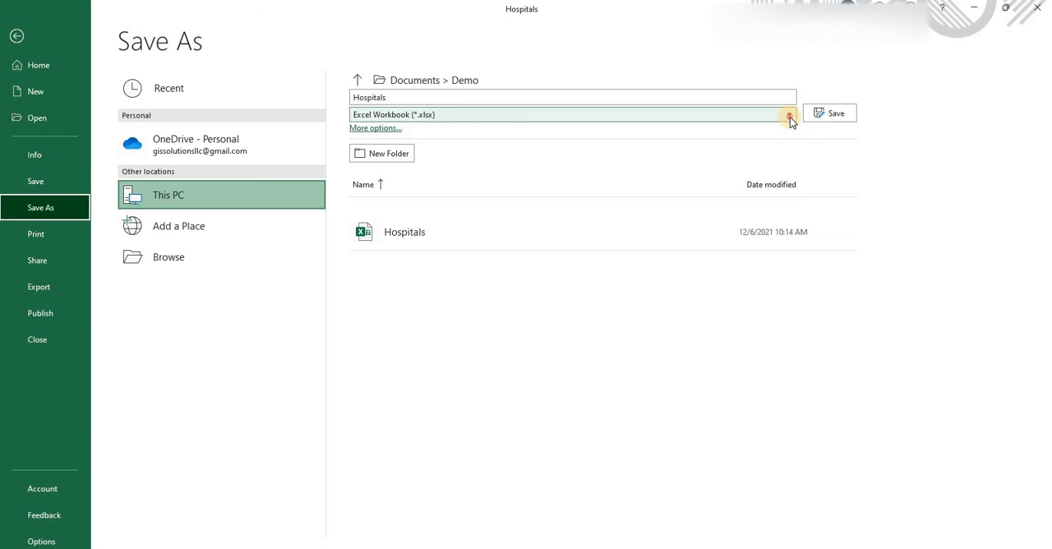
left_click(789, 116)
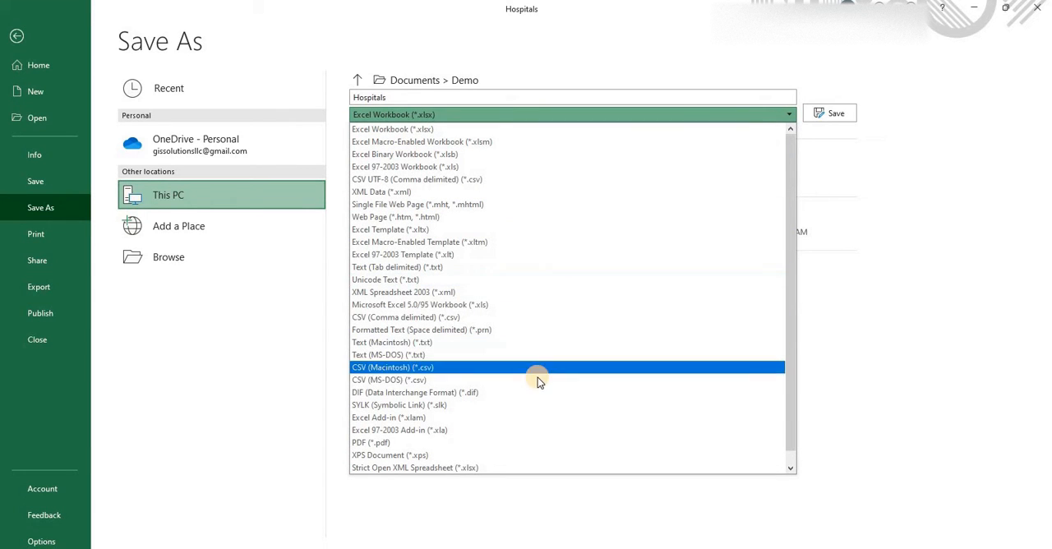
mouse_move(532, 318)
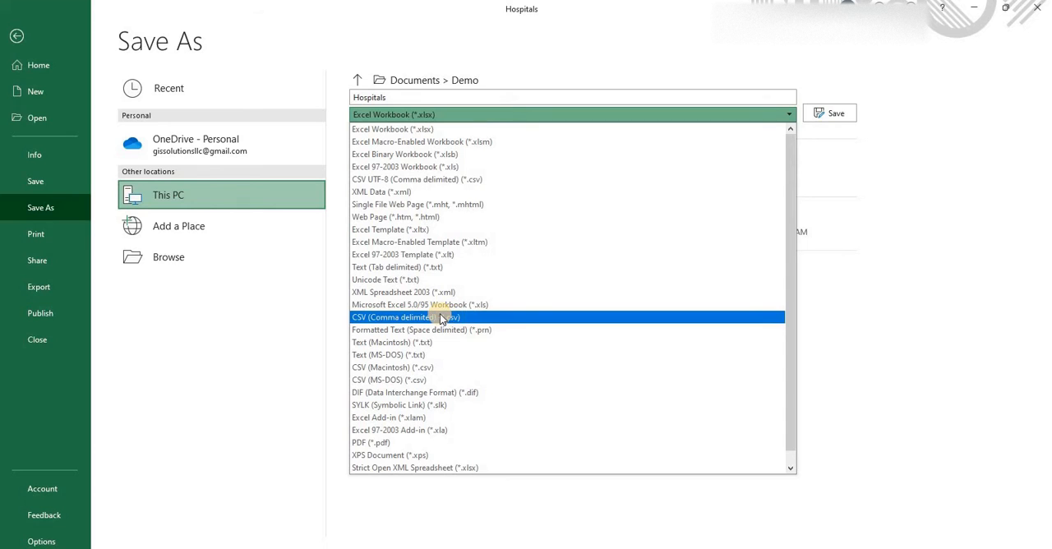
left_click(406, 317)
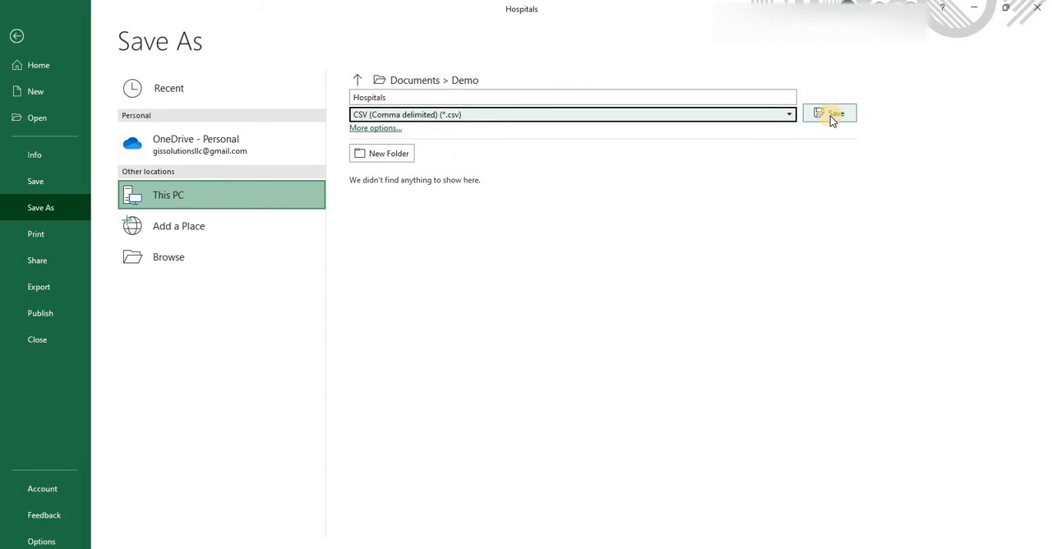
left_click(829, 111)
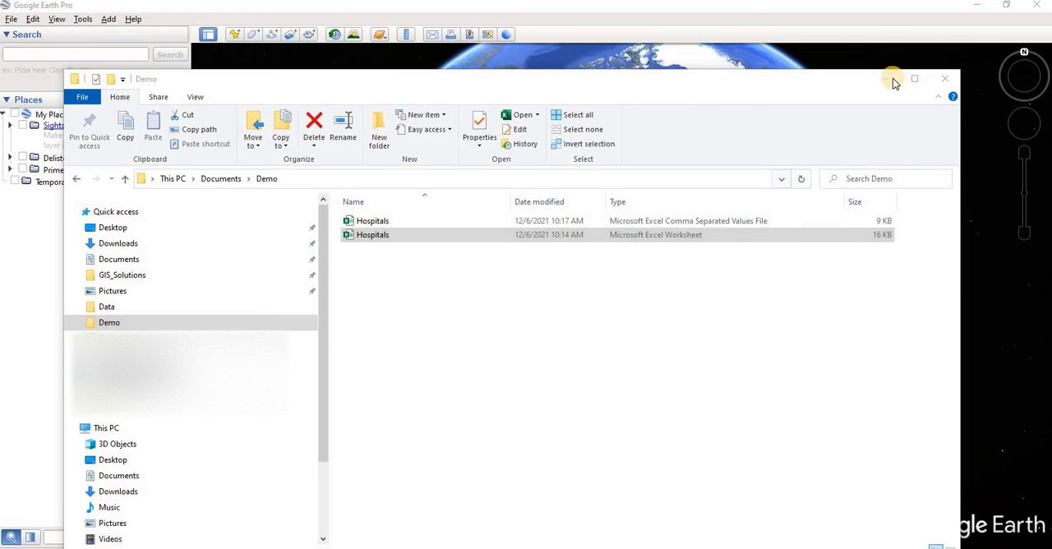
Step: Load the Hospitals CSV via the Generic Text filter into the import wizard, comma-delimited
left_click(944, 79)
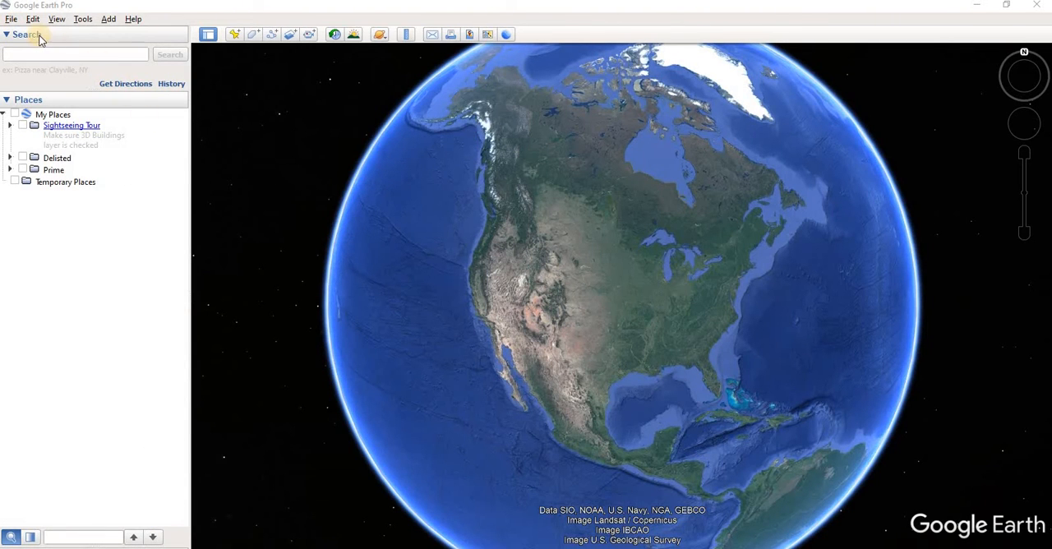
mouse_move(9, 20)
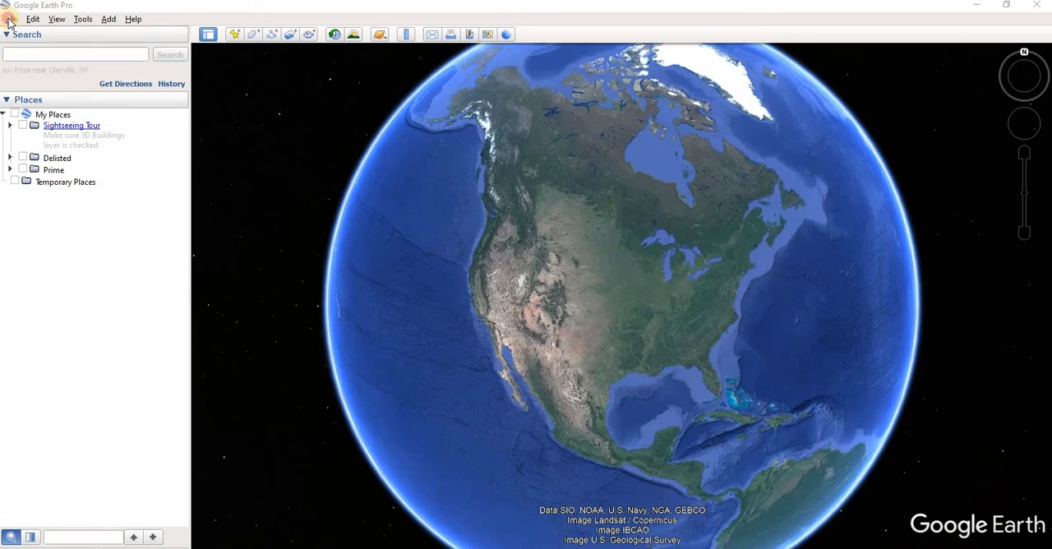
mouse_move(336, 148)
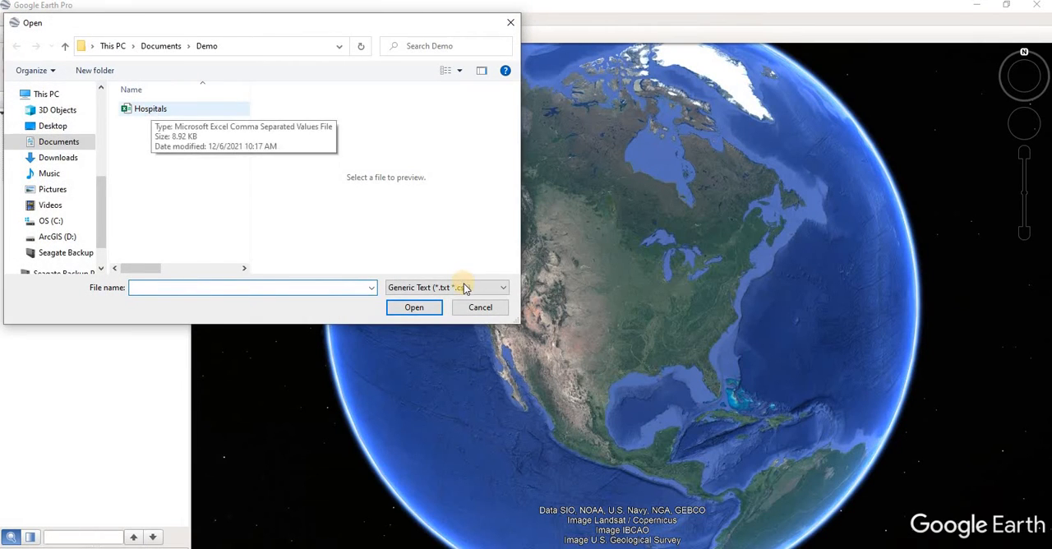
left_click(151, 109)
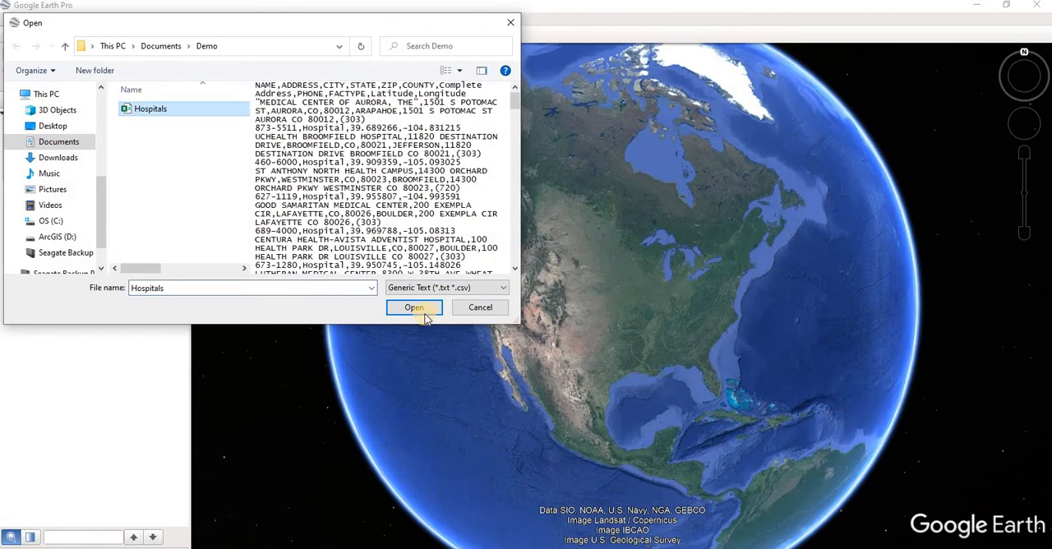
left_click(414, 308)
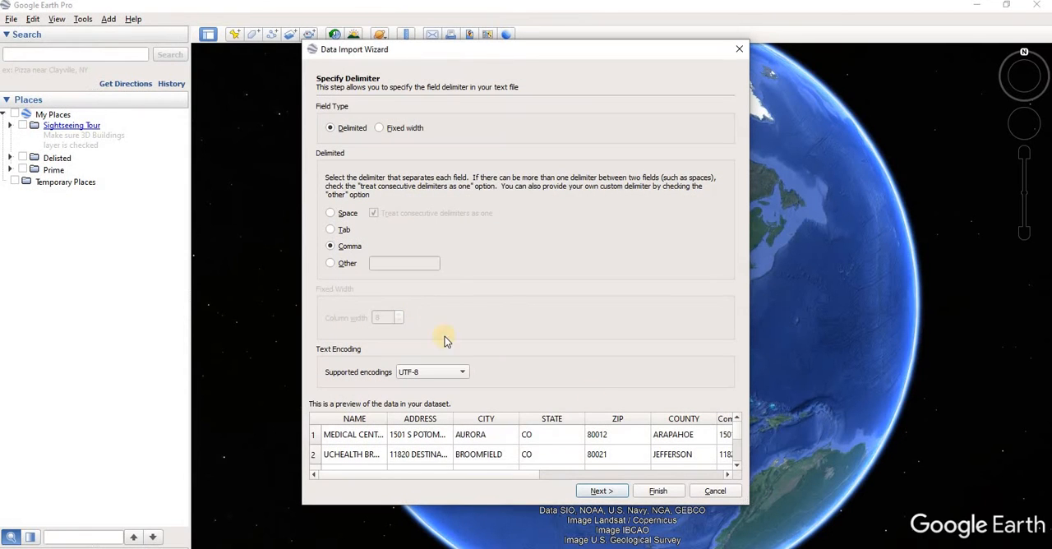
left_click(714, 490)
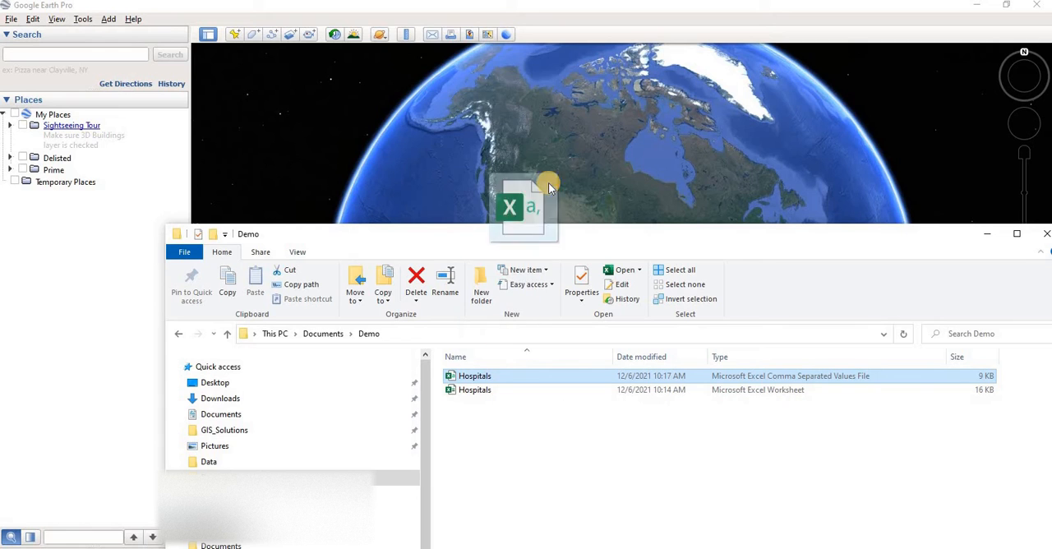
Step: Bring the Hospitals CSV onto the globe, then dismiss the reopened Data Import Wizard
double_click(475, 374)
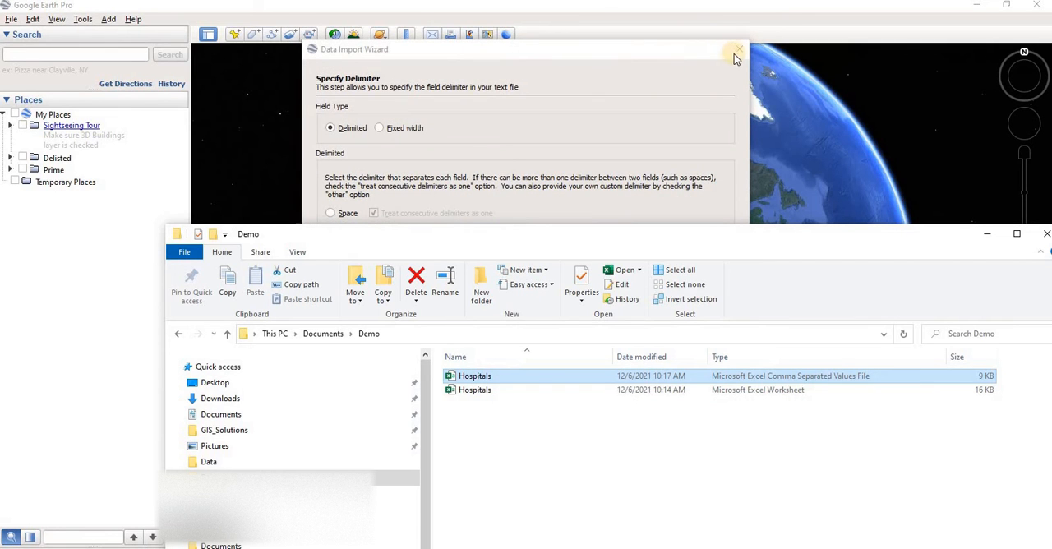
left_click(737, 49)
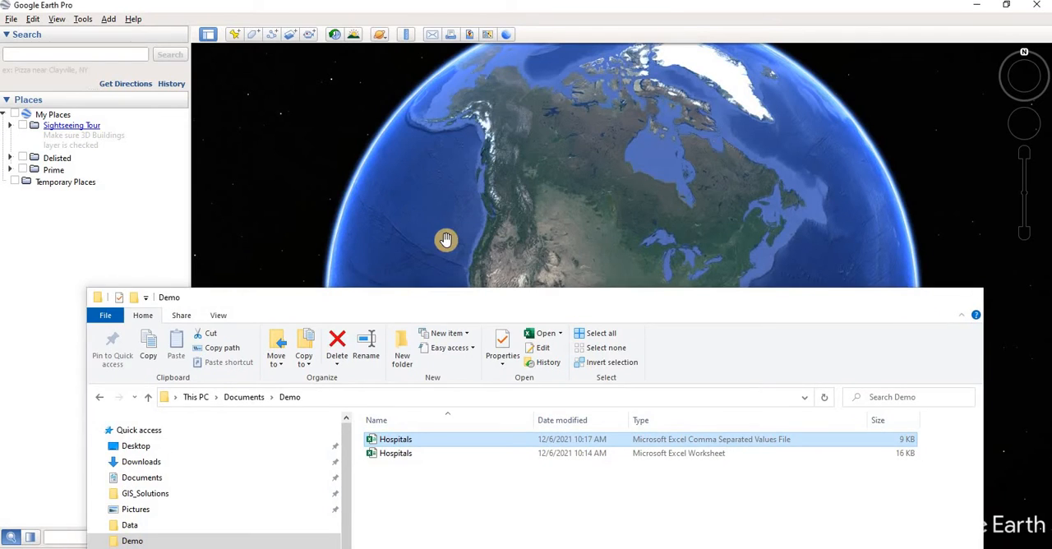
Step: Re-import the Hospitals CSV, keep comma delimiting, and mark the data as street addresses
left_click(9, 20)
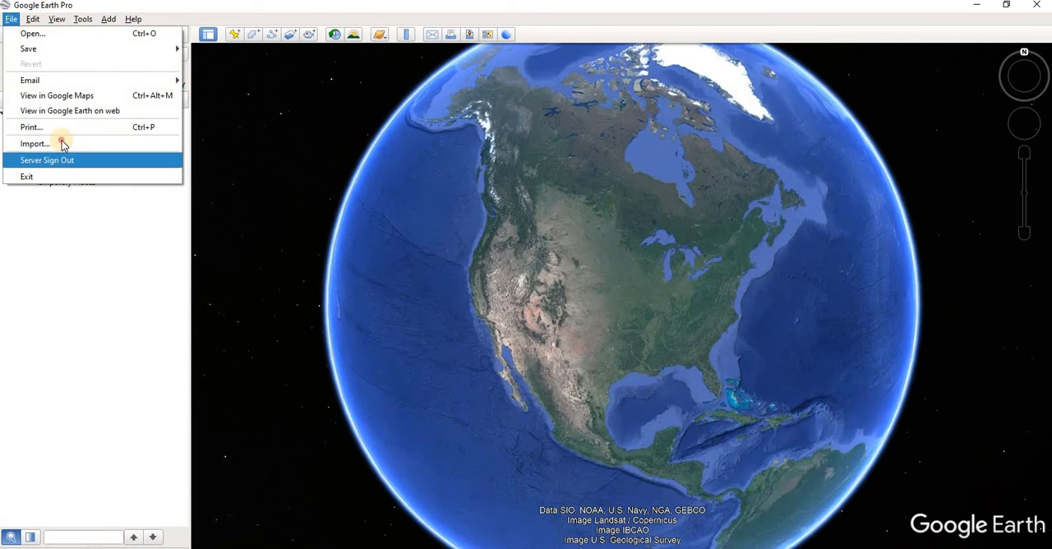
left_click(34, 143)
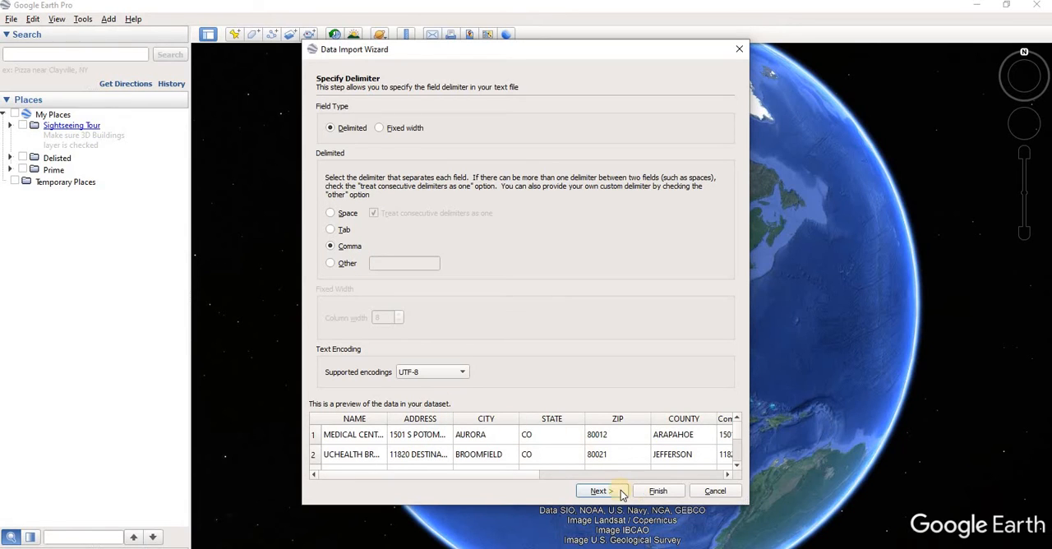
left_click(599, 490)
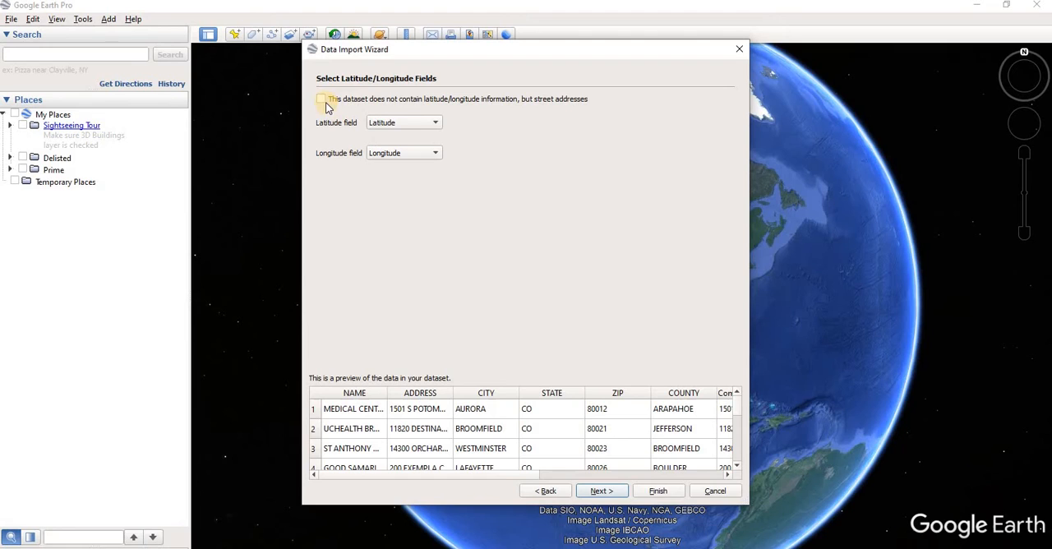
left_click(320, 99)
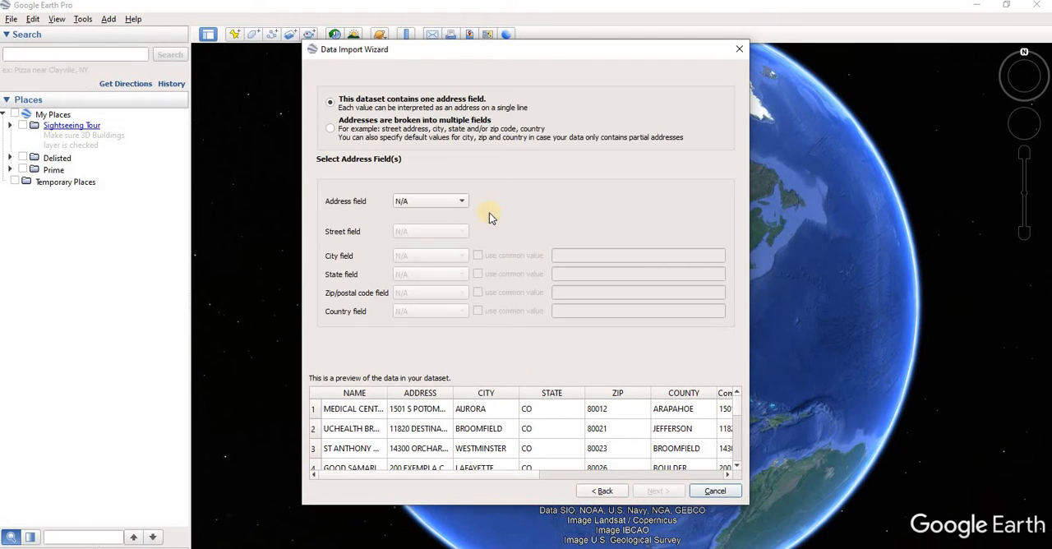
mouse_move(361, 108)
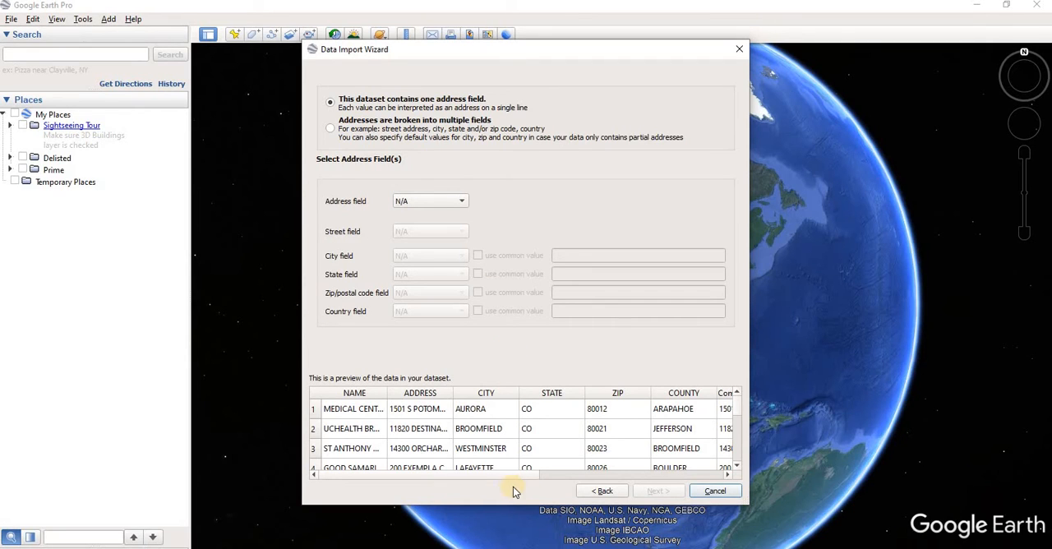
Step: Map the single address field to the Complete Address column
scroll("right", 3)
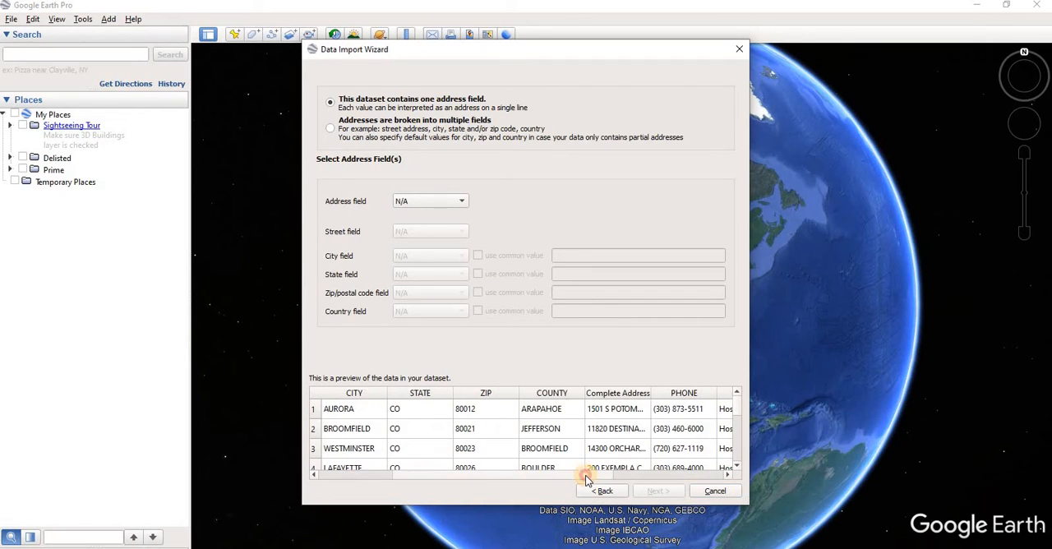
mouse_move(421, 161)
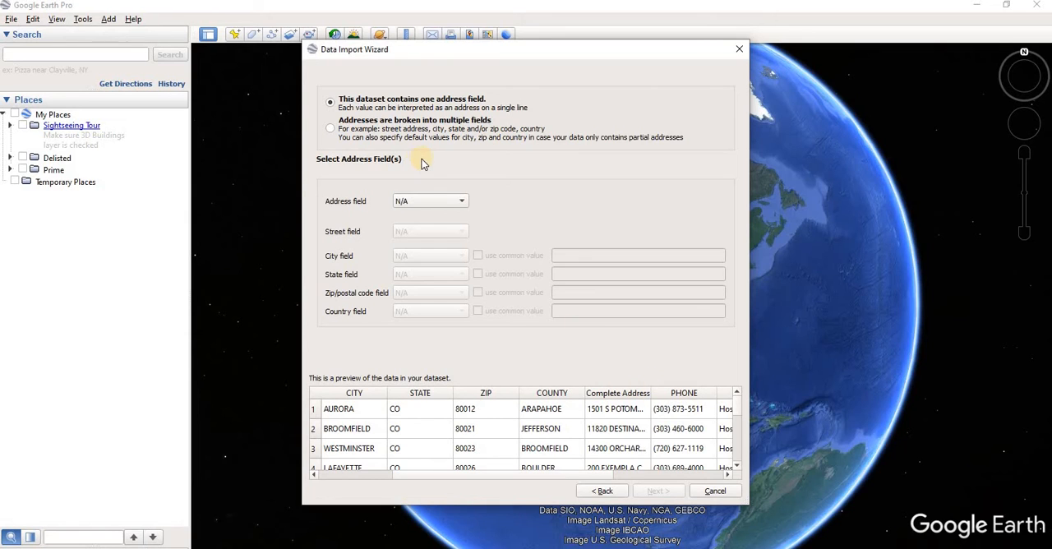
left_click(429, 200)
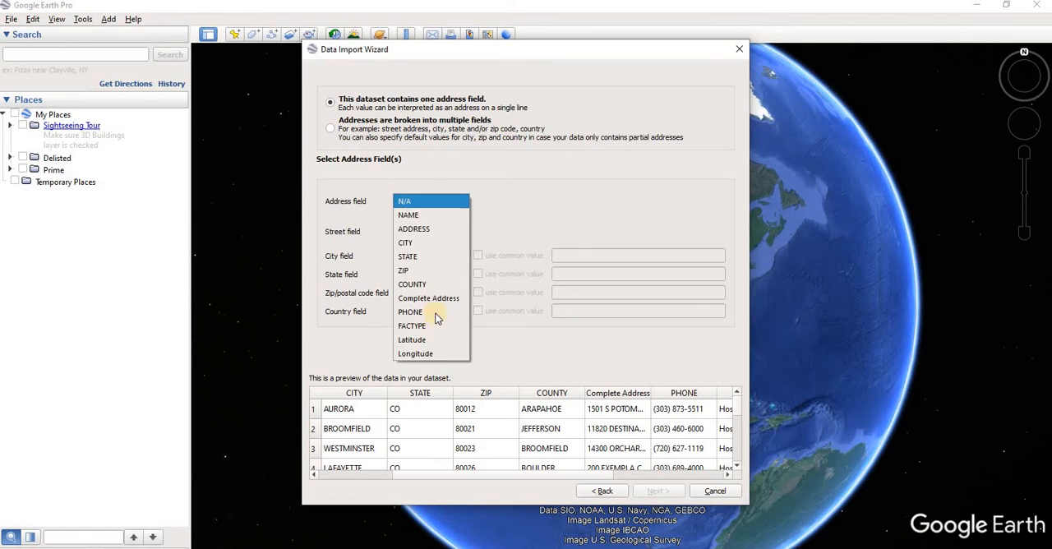
left_click(428, 298)
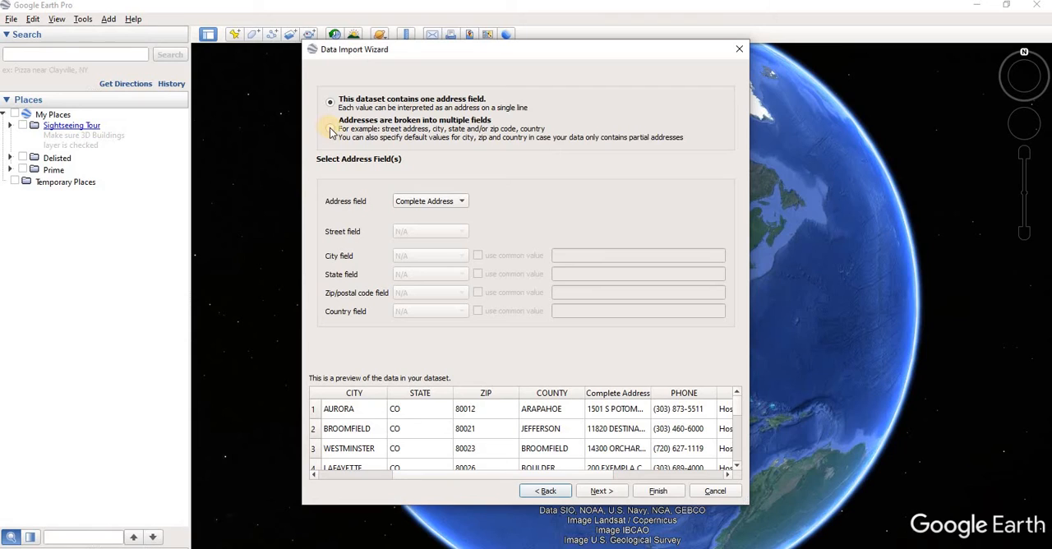
Step: Split the address into ADDRESS, CITY, STATE and ZIP columns and advance to field types
left_click(331, 129)
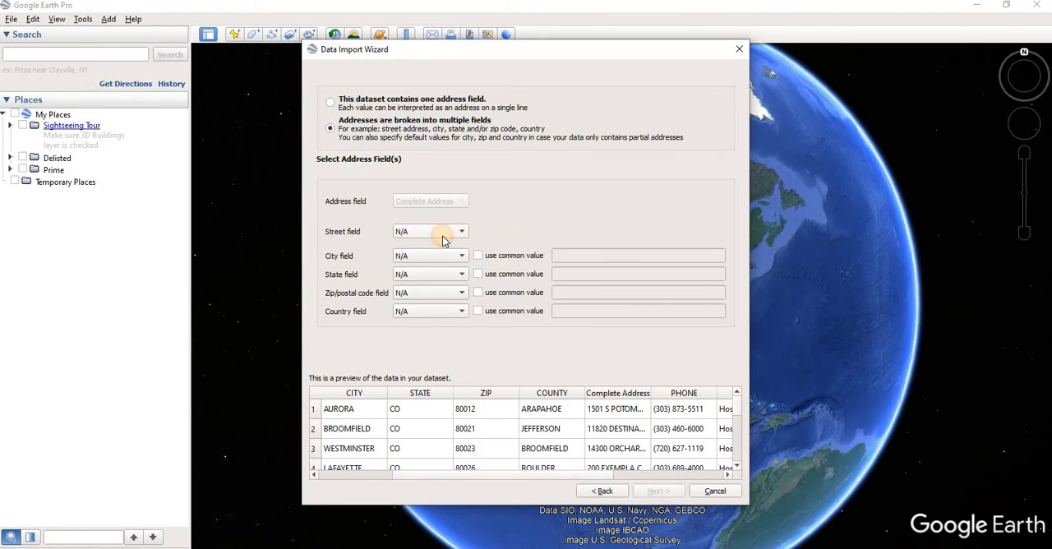
left_click(431, 230)
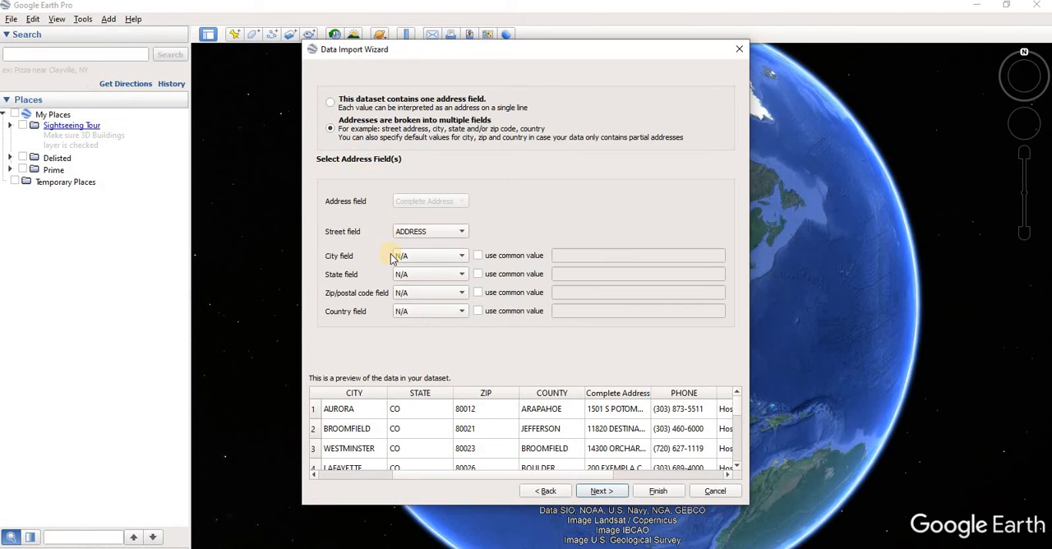
left_click(461, 255)
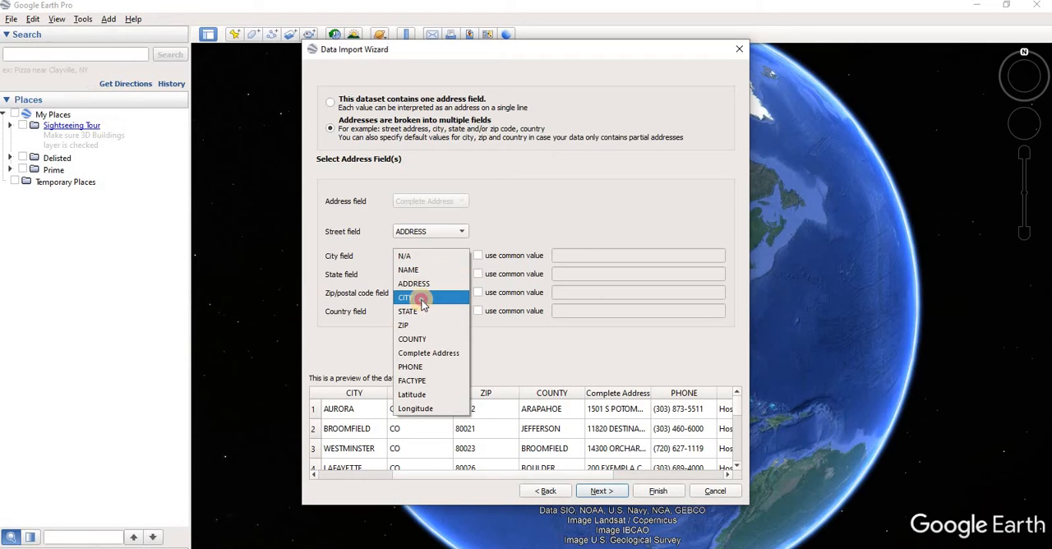
left_click(405, 298)
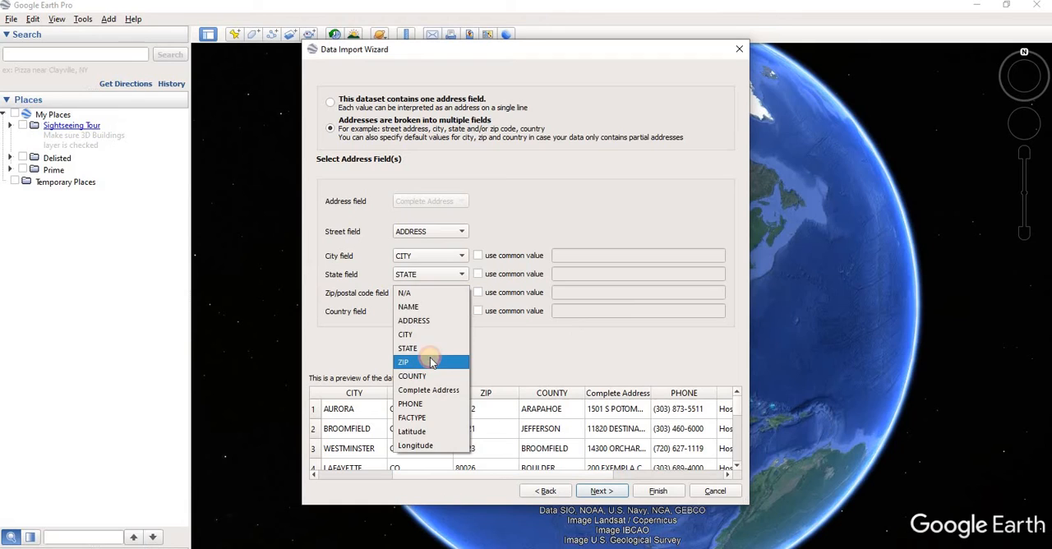
left_click(403, 362)
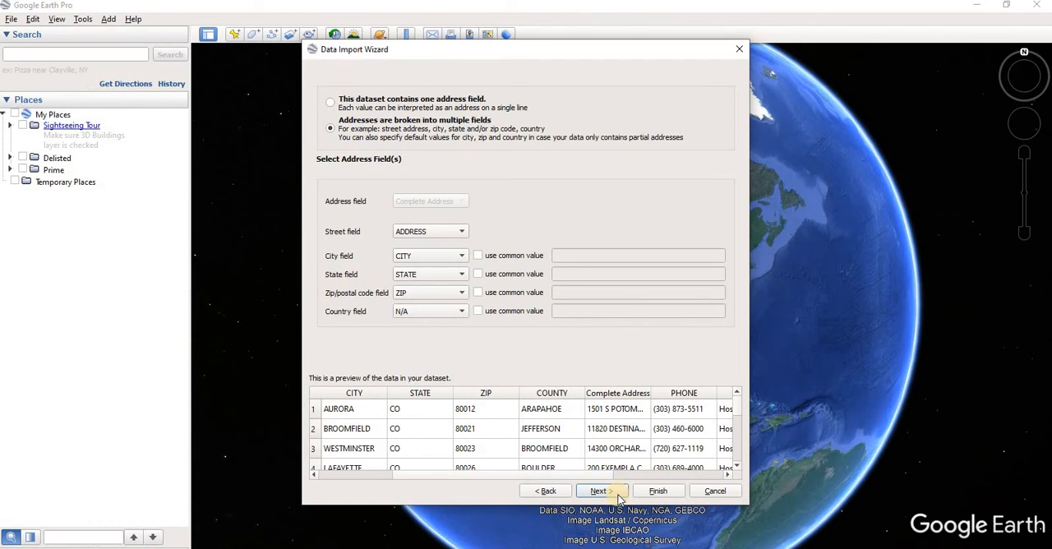
mouse_move(598, 454)
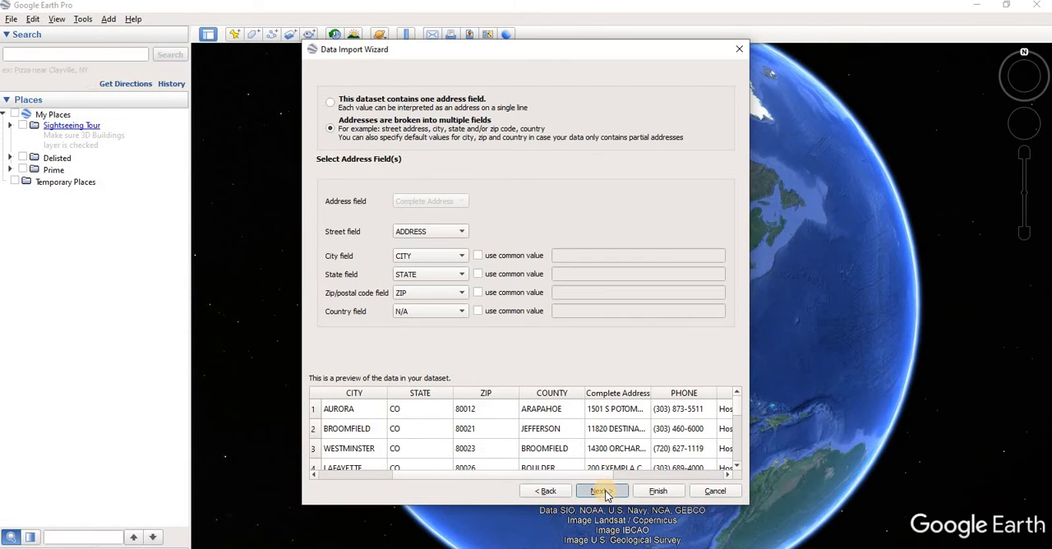
left_click(602, 490)
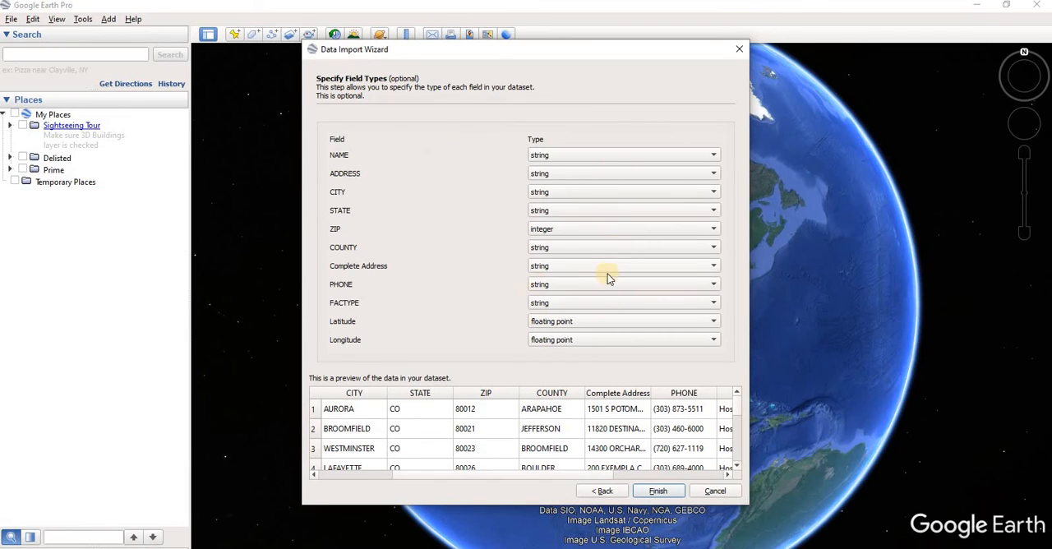
mouse_move(589, 189)
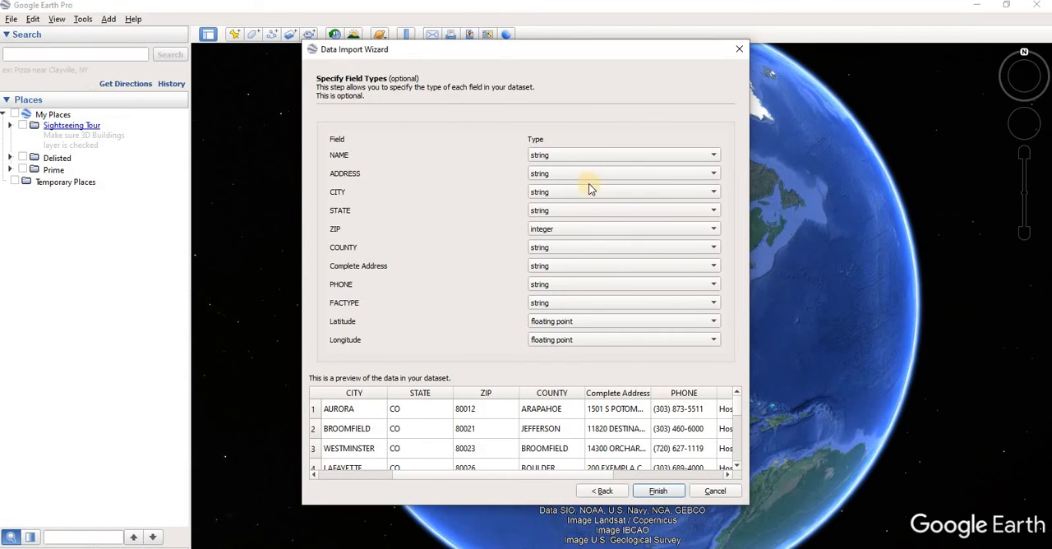
mouse_move(671, 163)
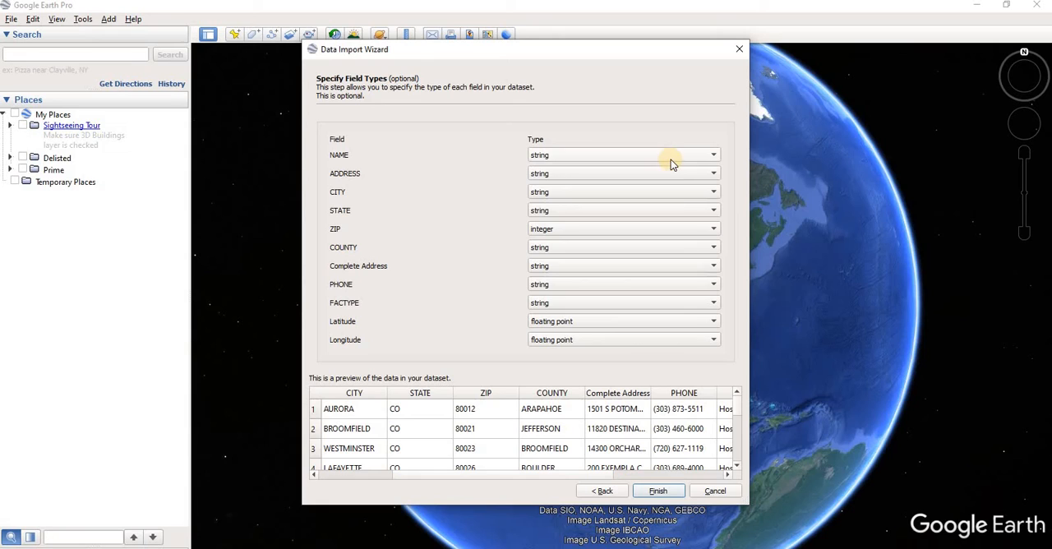
mouse_move(714, 212)
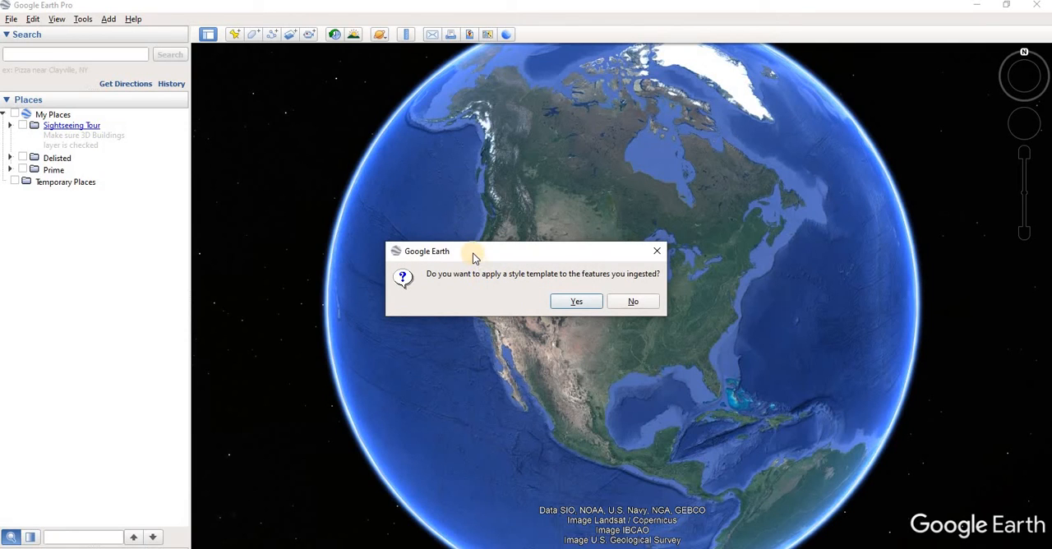
mouse_move(602, 286)
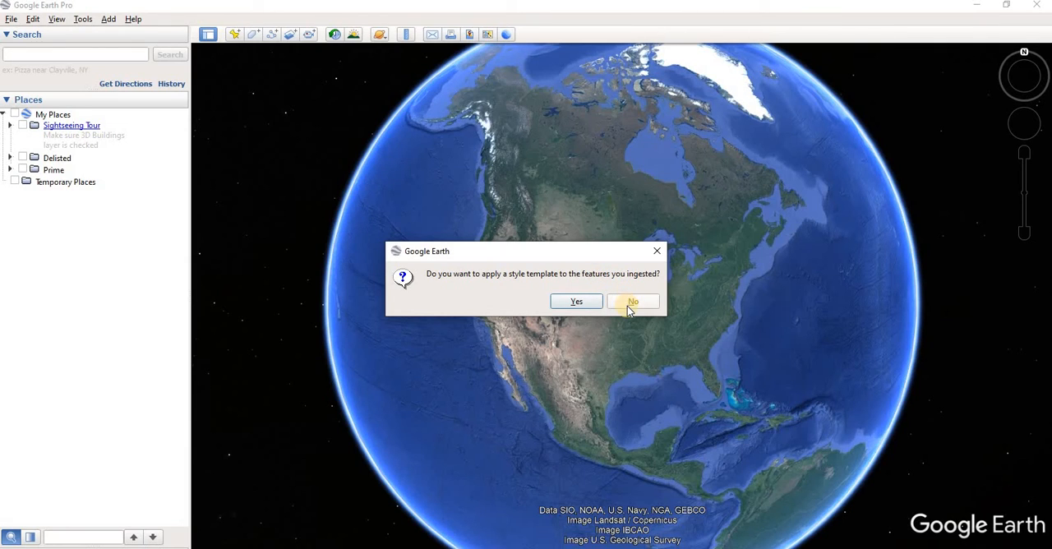
Step: Decline the style template so Hospitals.csv lands under Temporary Places over Denver
left_click(633, 301)
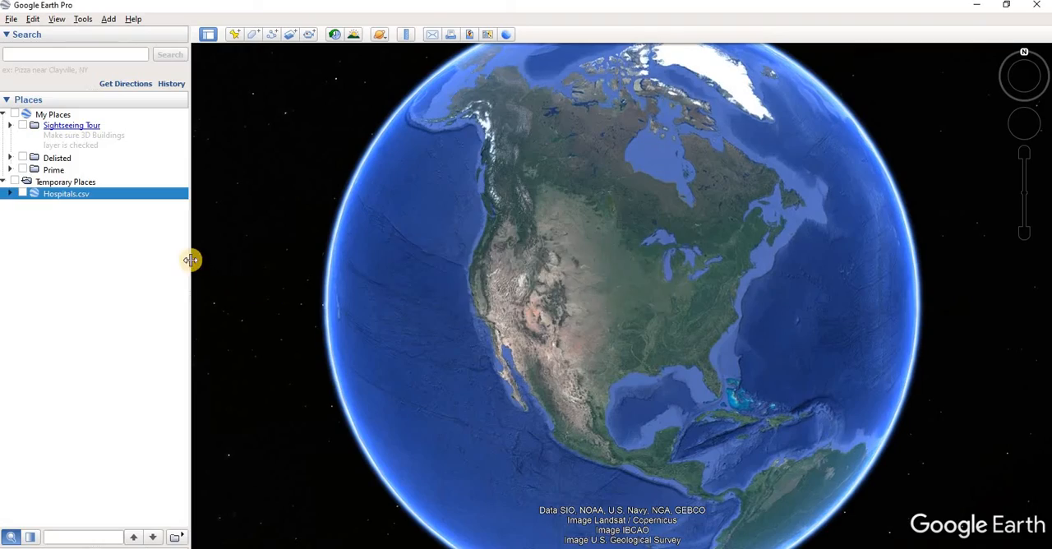
scroll("down", 3)
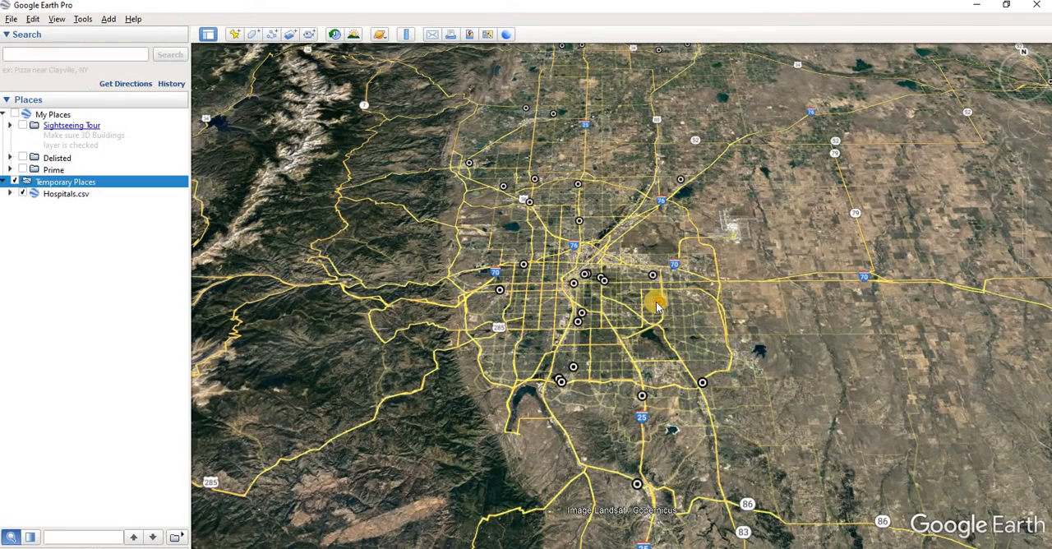
Step: Inspect an Aurora hospital placemark's balloon with address and coordinates, then close it
left_click(657, 309)
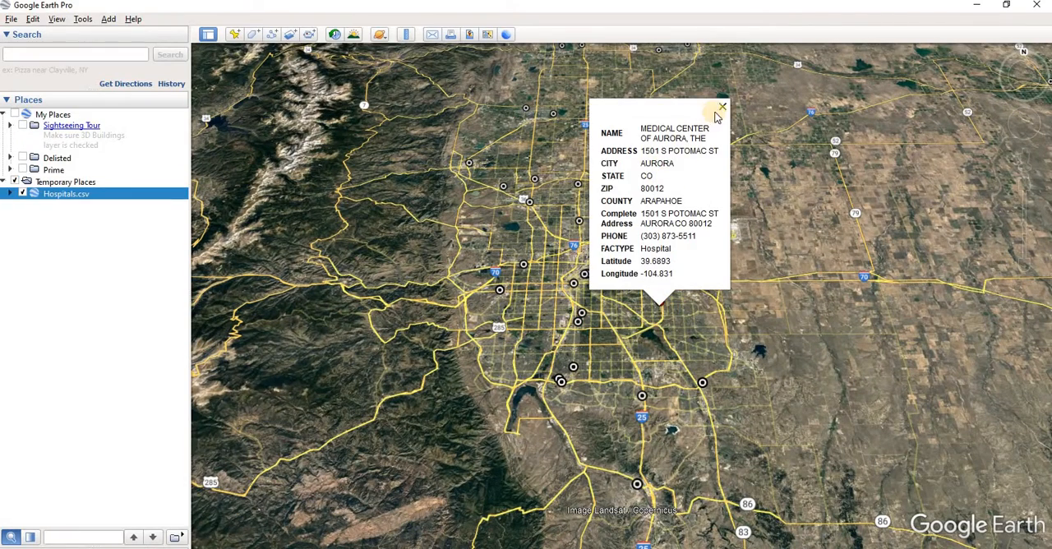
left_click(722, 107)
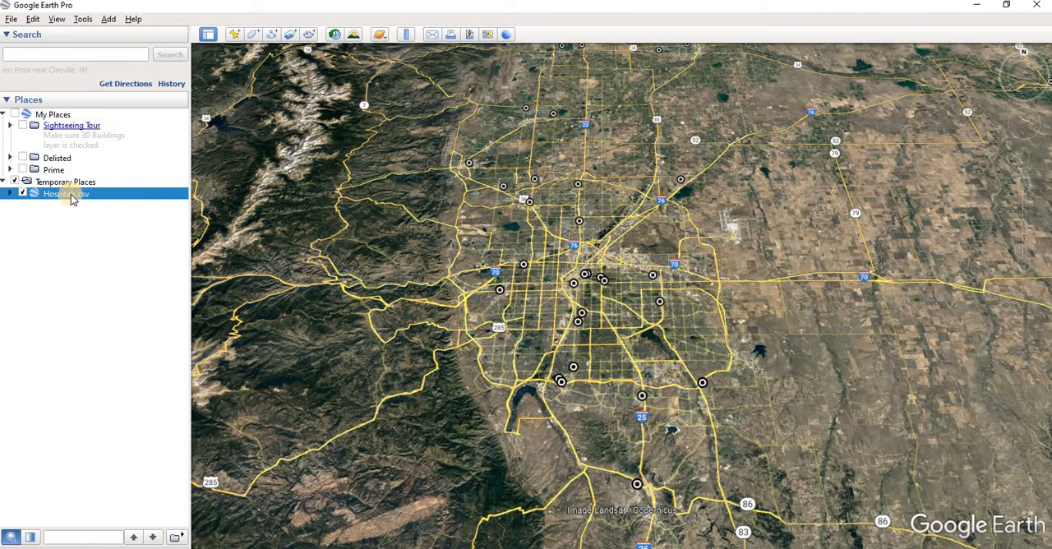
Step: Save the Hospitals.csv layer as Hospitals.kml (plain KML) in the Demo folder
right_click(66, 194)
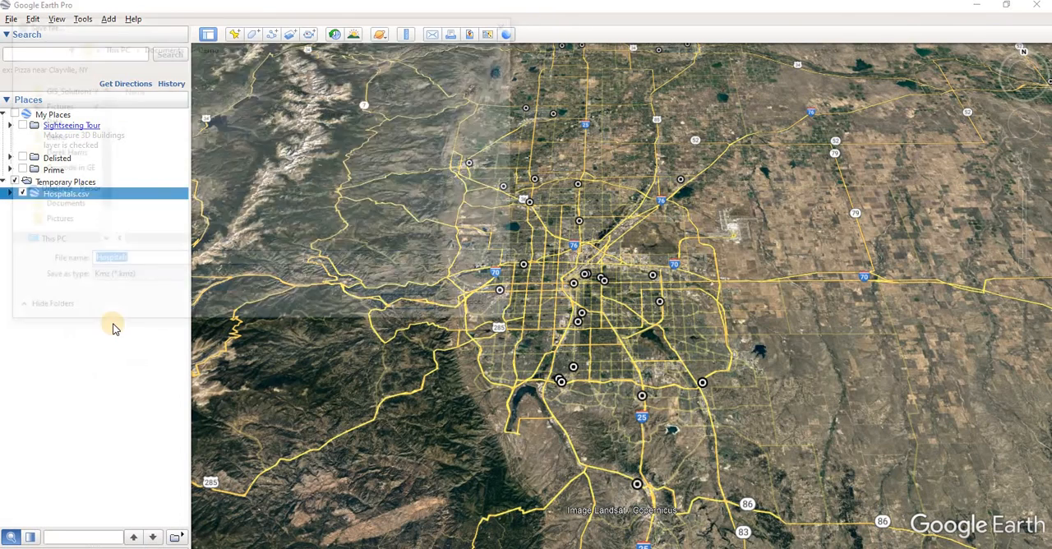
left_click(299, 278)
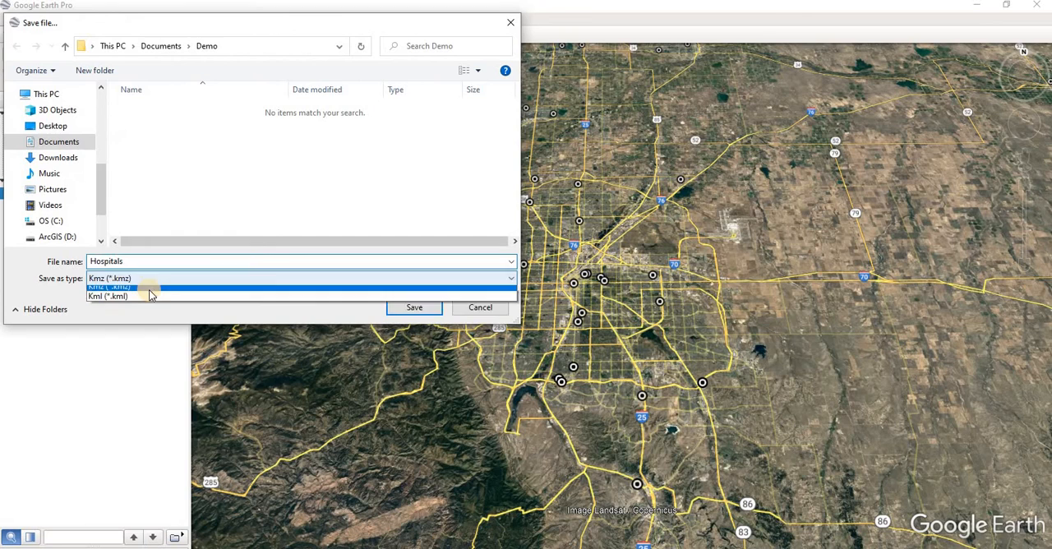
left_click(107, 296)
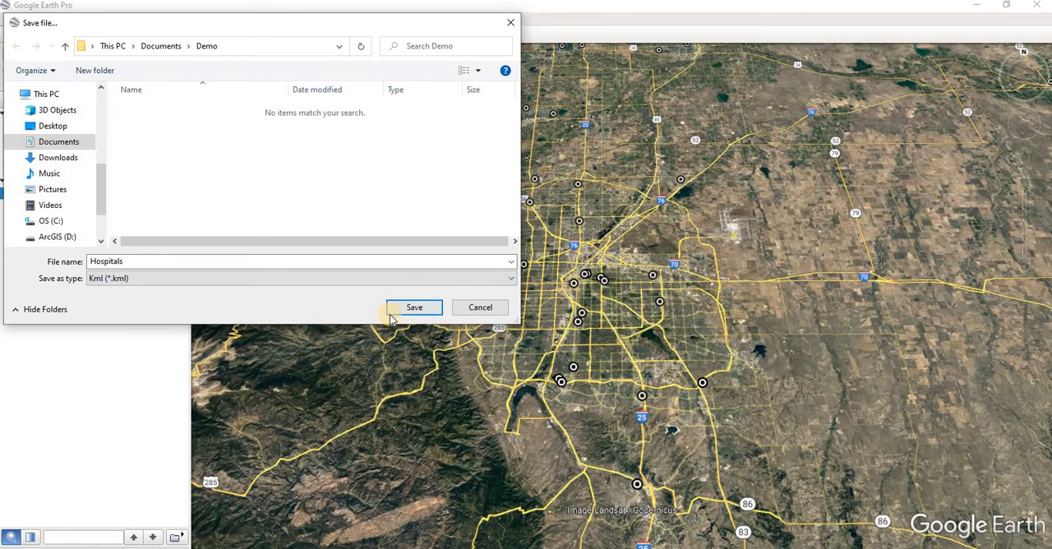
left_click(414, 307)
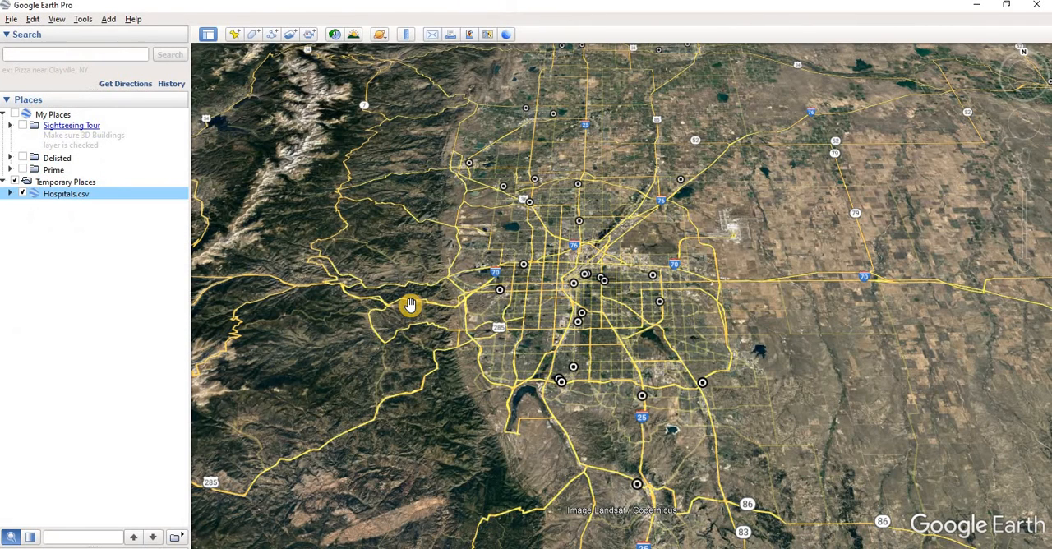